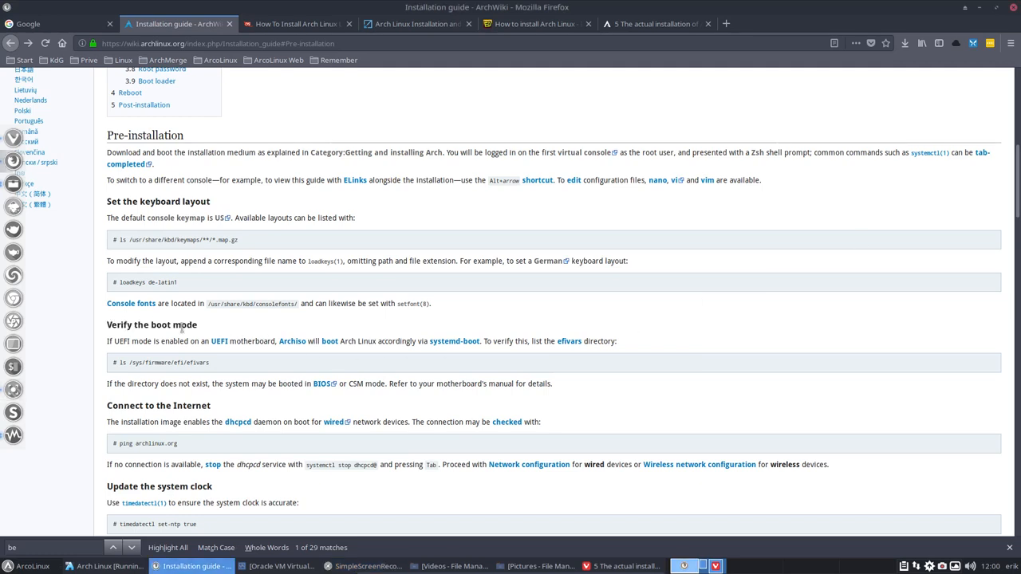
# Highlight the 'Verify the boot mode' heading in the ArchWiki Installation guide
pyautogui.doubleClick(152, 324)
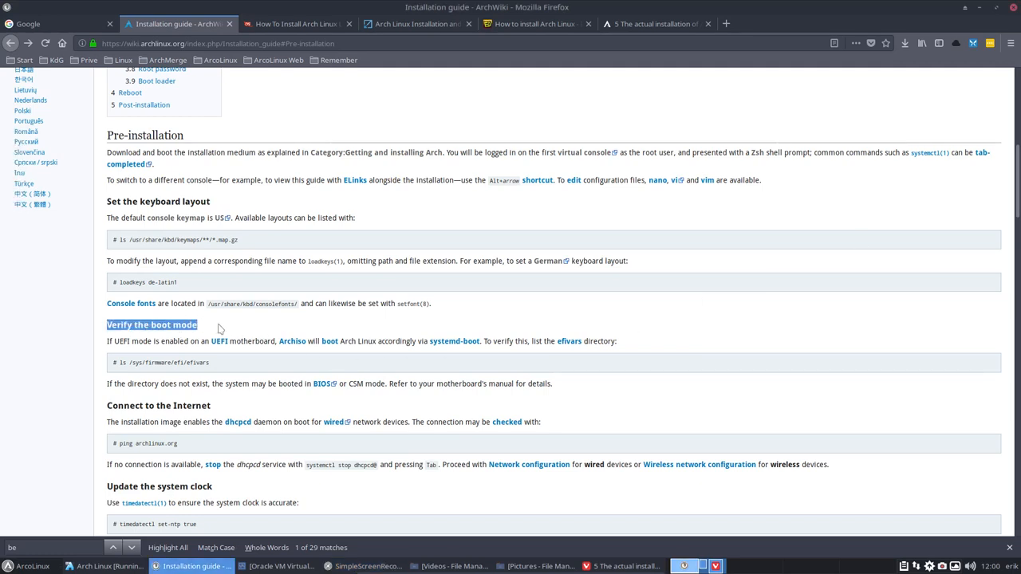
pyautogui.moveTo(245, 358)
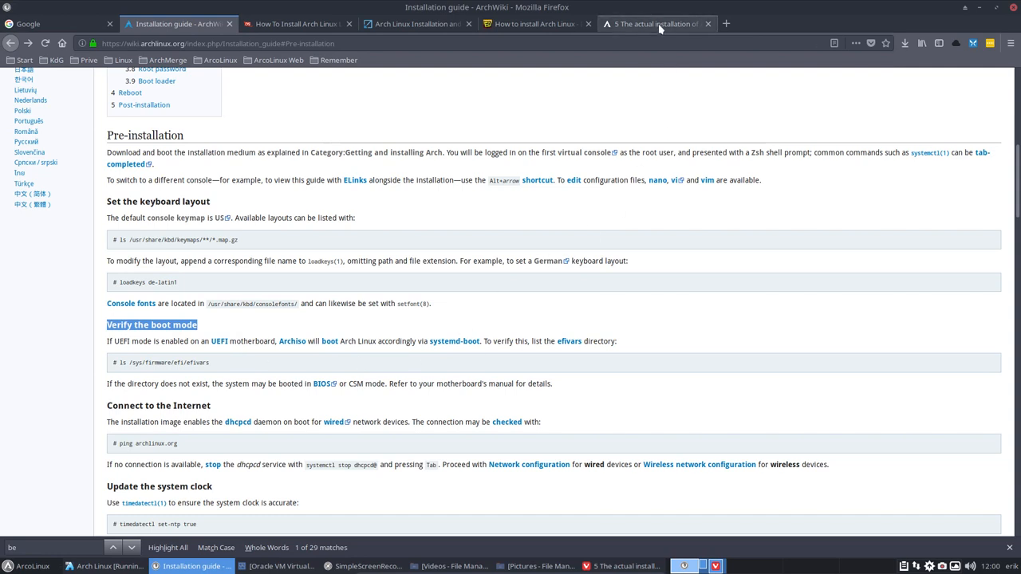
# View the ArcoLinuxD article's UEFI boot menu screenshot, then return to the Installation guide
pyautogui.click(654, 23)
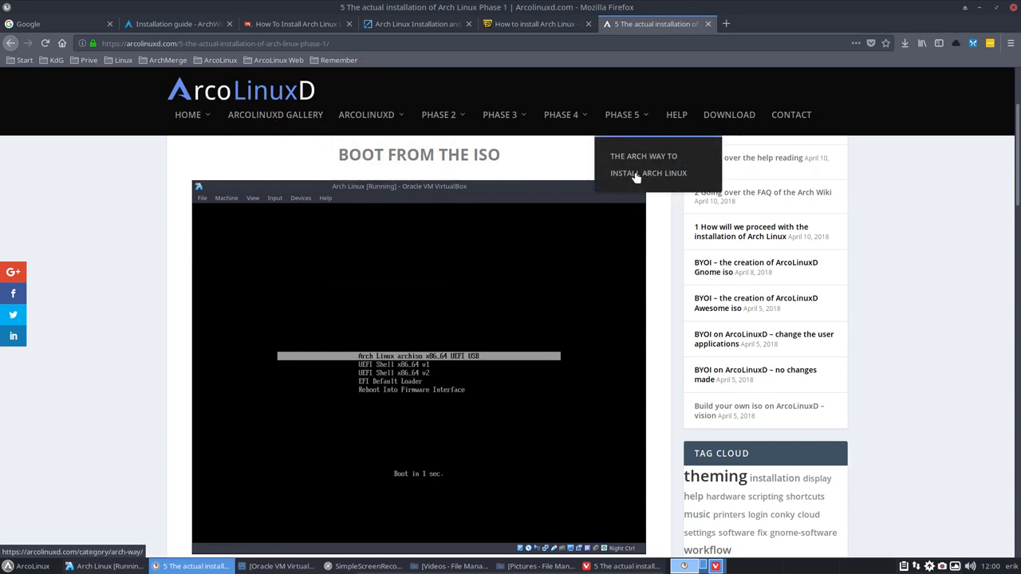
pyautogui.scroll(-3)
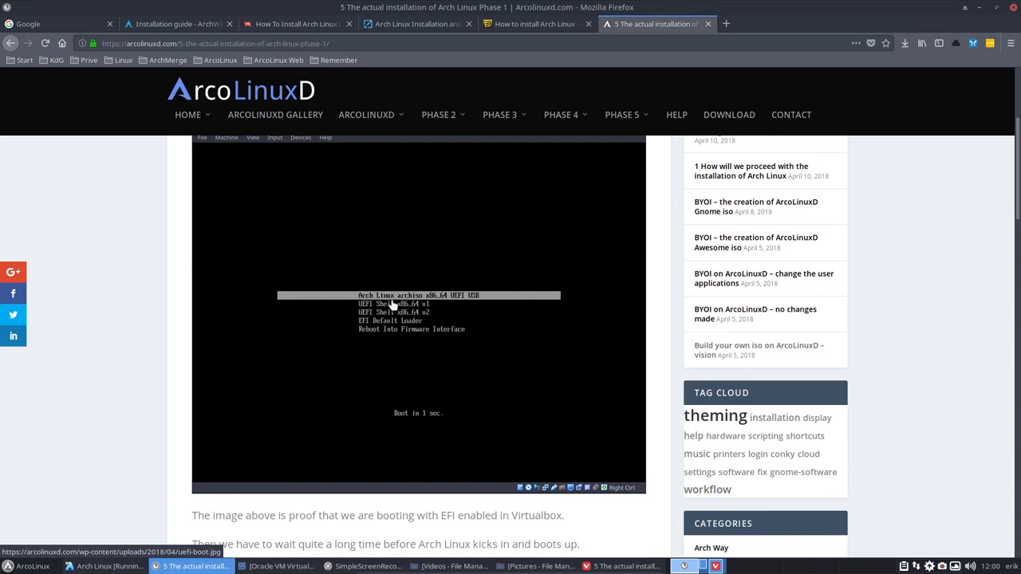
pyautogui.moveTo(421, 307)
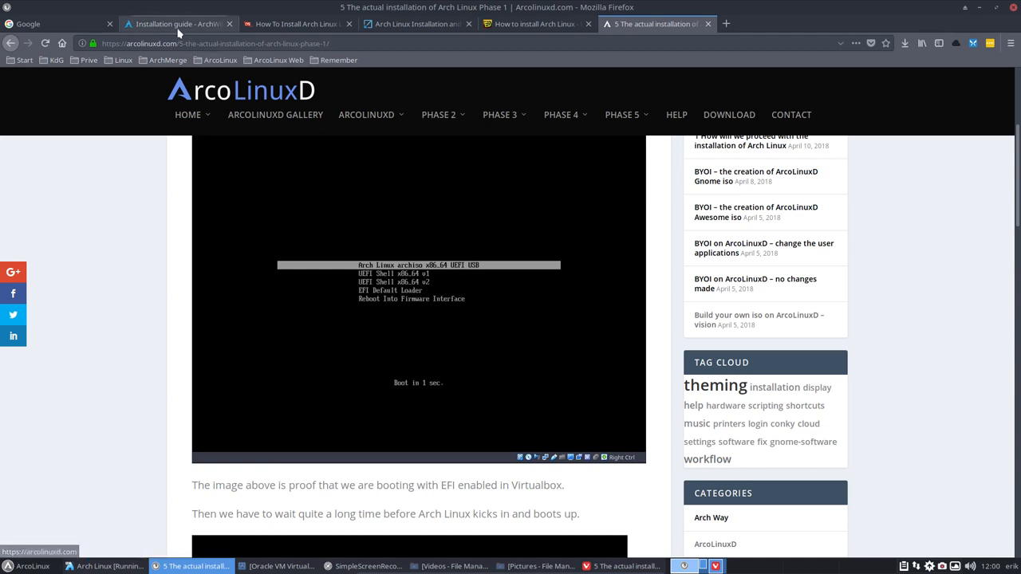
pyautogui.click(175, 23)
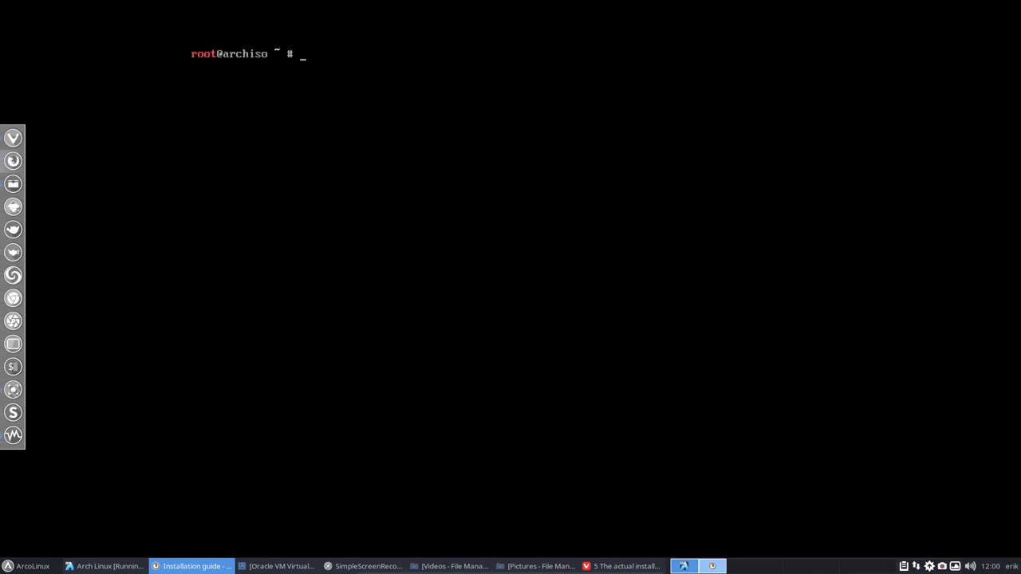
# Type 'ls /sys/firmware/efi/e' at the root@archiso prompt
pyautogui.write('ls /sys/firmware/efi/e')
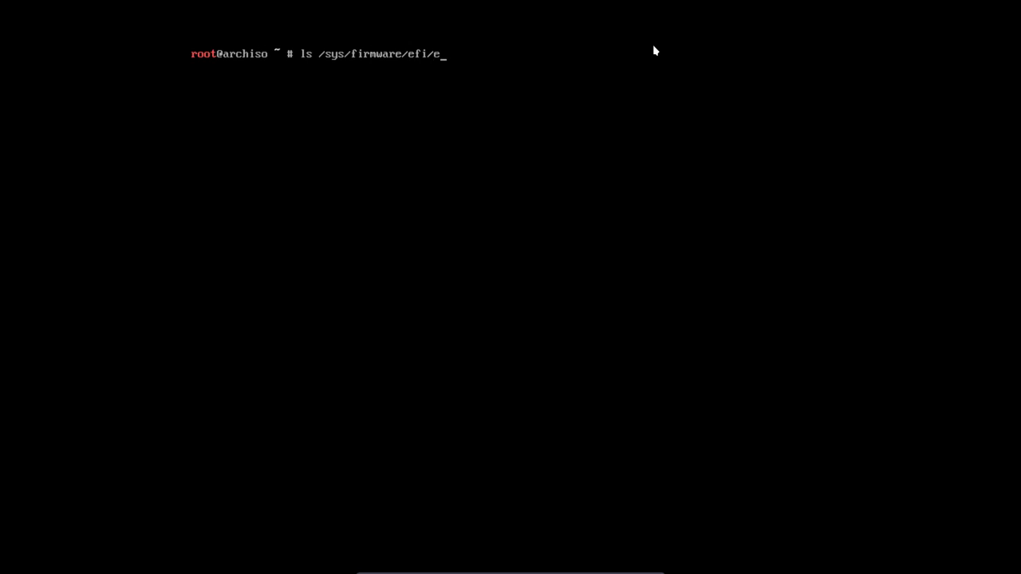